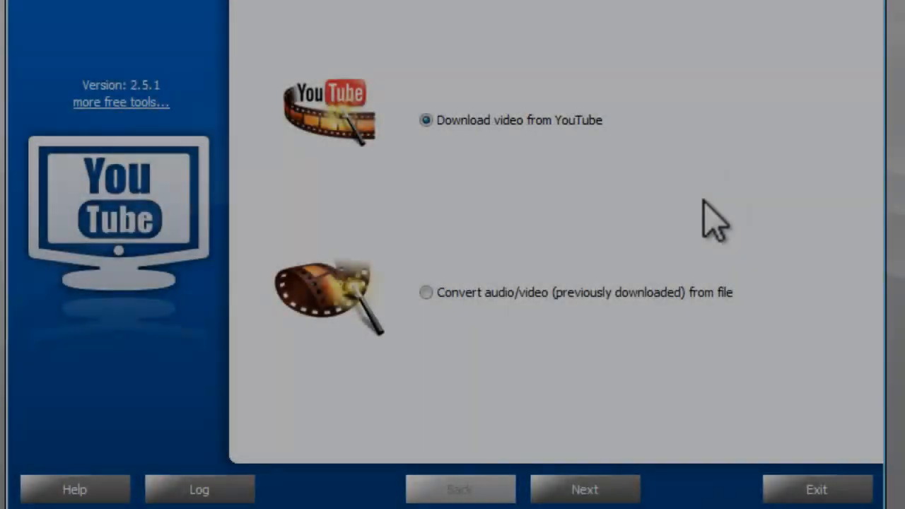
- Proceed past Download video from YouTube and paste the copied video URLs into the input list
{"action": "left_click", "coordinate": [584, 490]}
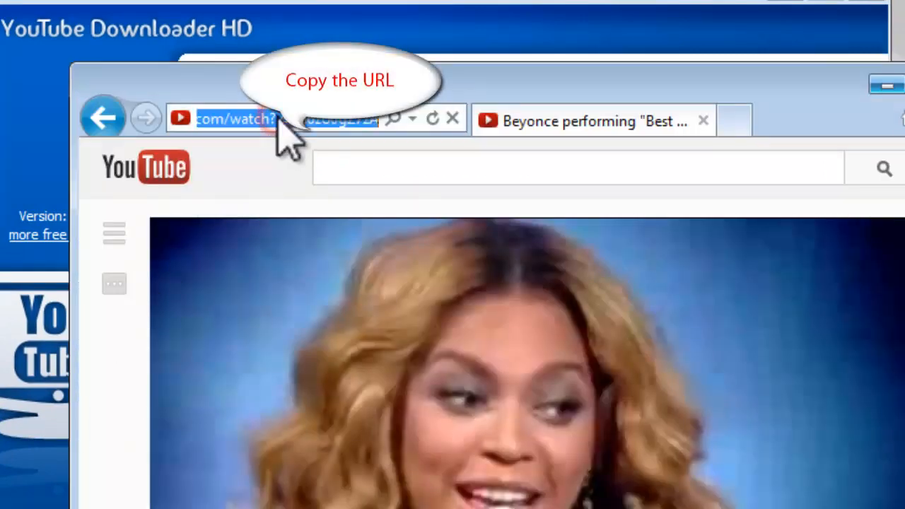
{"action": "mouse_move", "coordinate": [891, 114]}
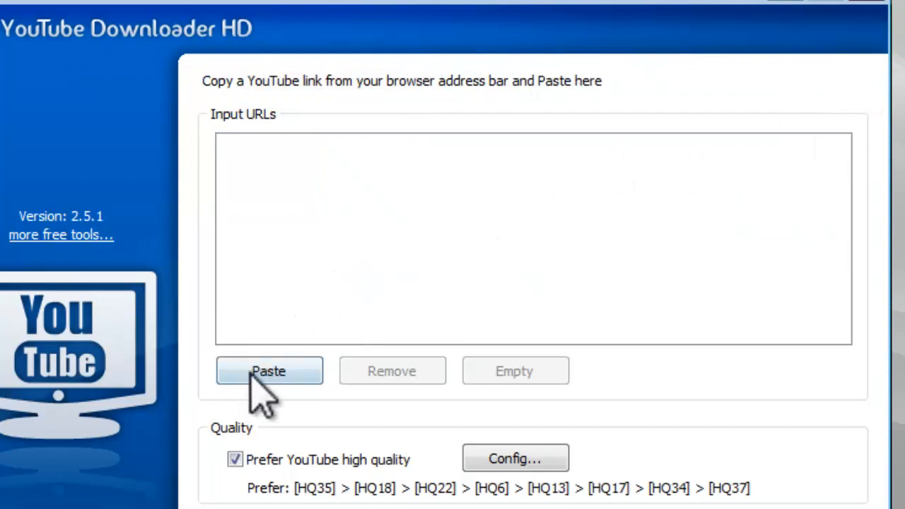
{"action": "left_click", "coordinate": [268, 370]}
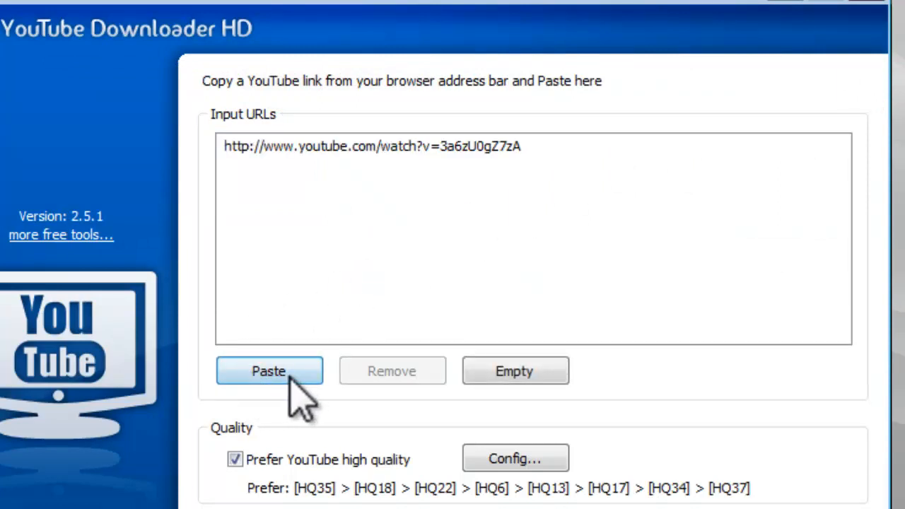
{"action": "left_click", "coordinate": [269, 370]}
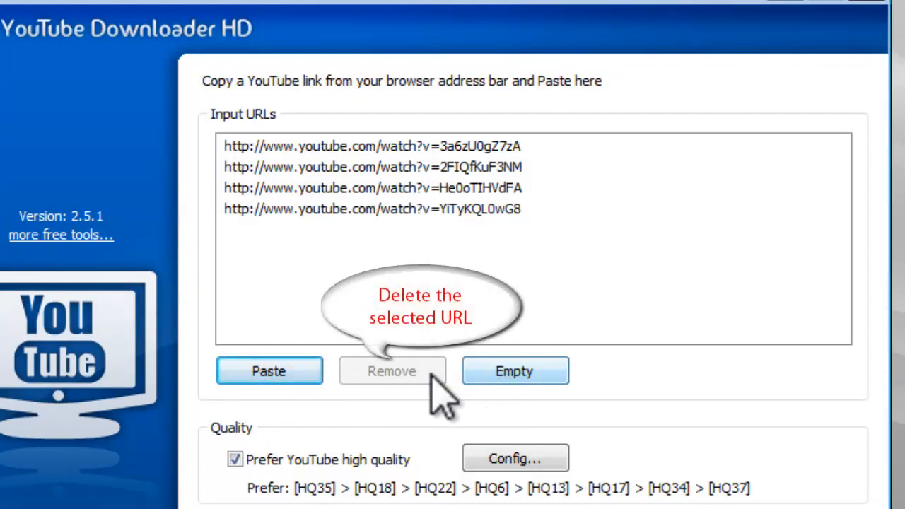
{"action": "mouse_move", "coordinate": [515, 370]}
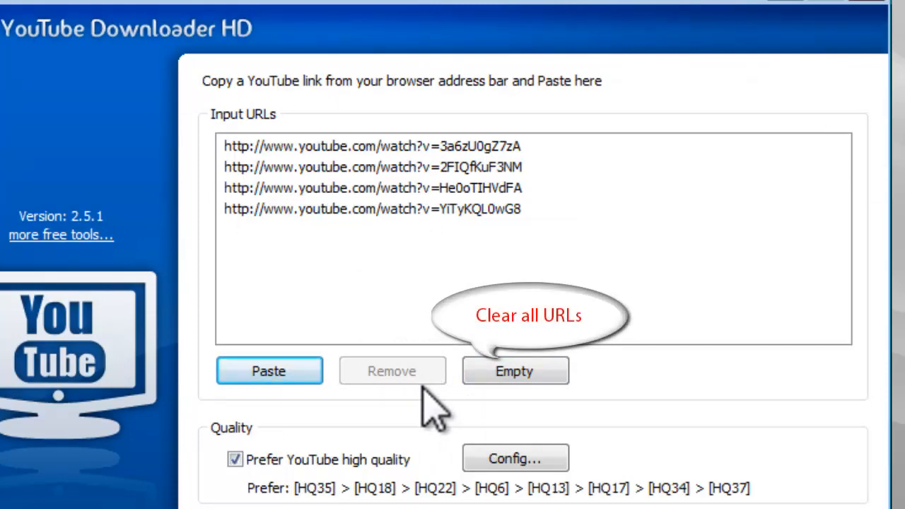
- Enable Prefer YouTube high quality and reset the format priority order to defaults
{"action": "scroll", "scroll_direction": "down", "scroll_amount": 3}
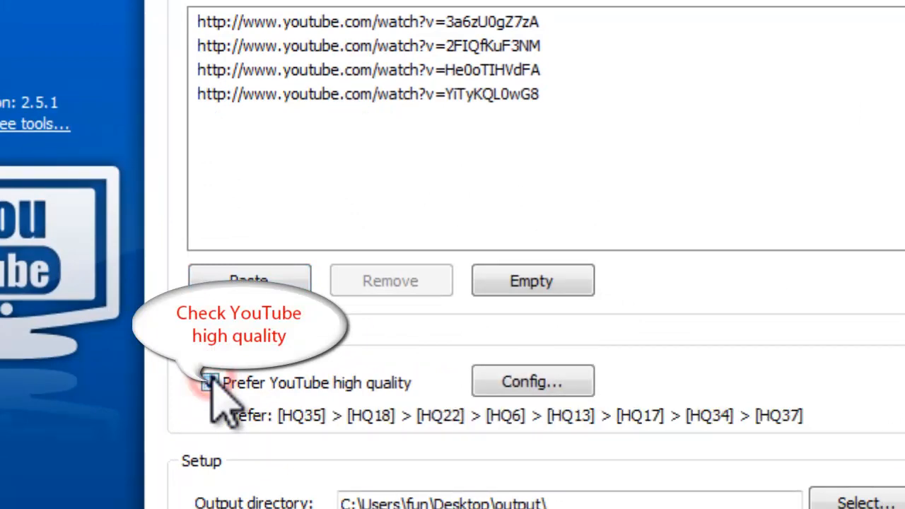
{"action": "left_click", "coordinate": [532, 381]}
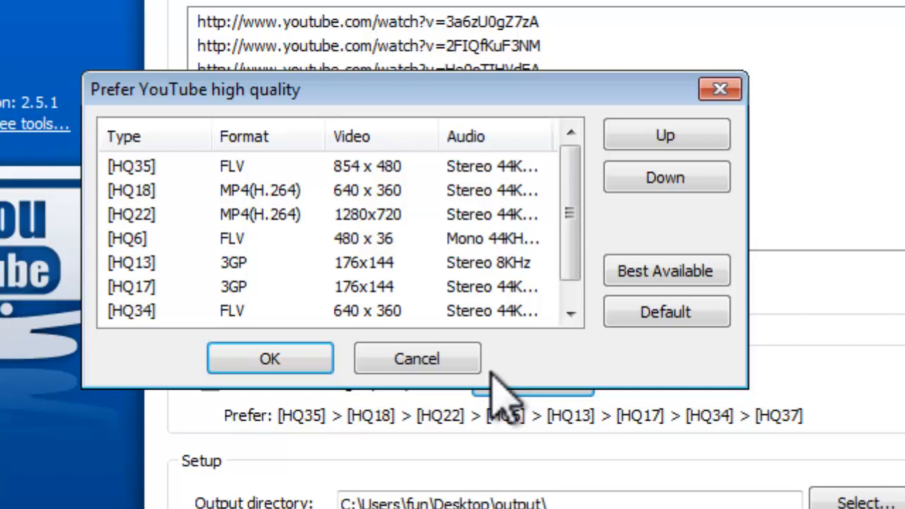
{"action": "left_click", "coordinate": [664, 313]}
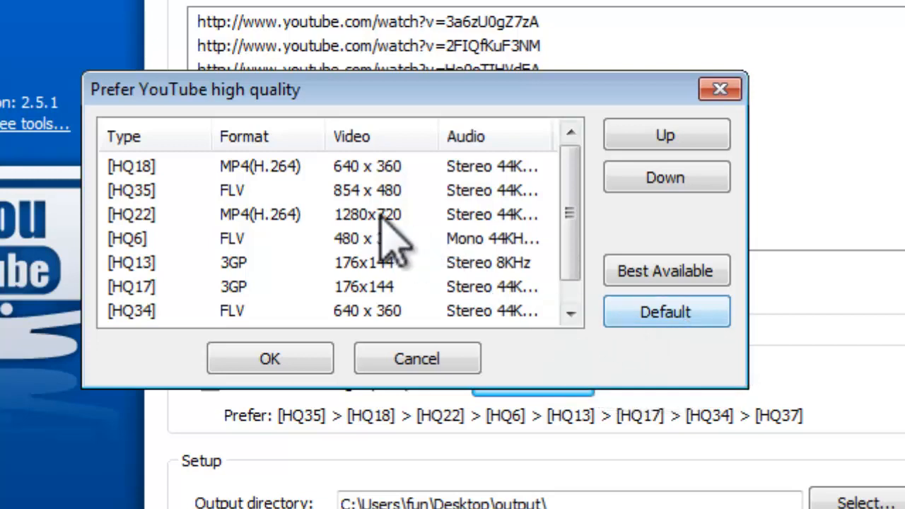
- Try moving HQ22 1280x720 MP4 down and up, then confirm the Best Available order
{"action": "left_click", "coordinate": [664, 176]}
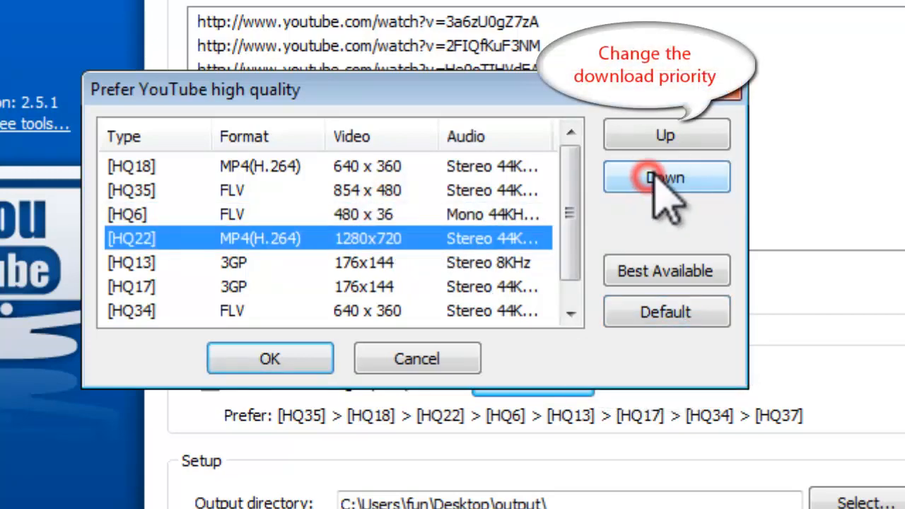
{"action": "left_click", "coordinate": [664, 134]}
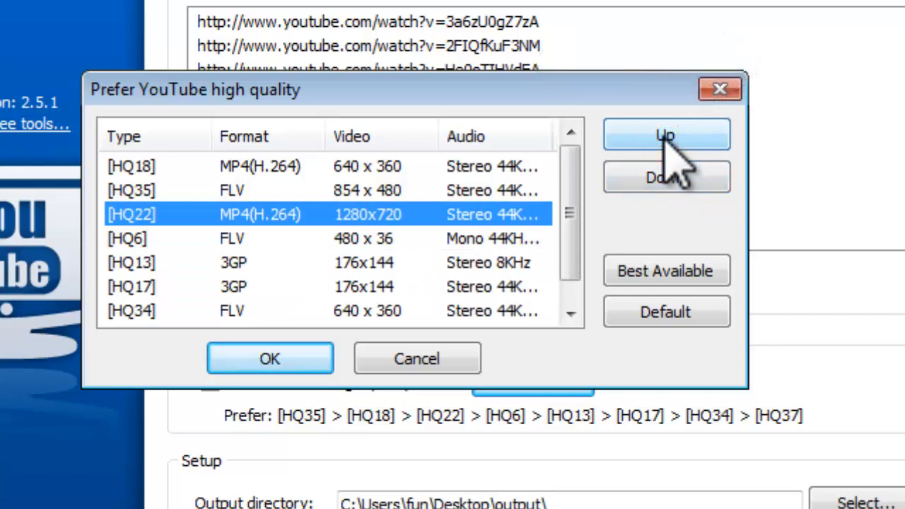
{"action": "left_click", "coordinate": [664, 271]}
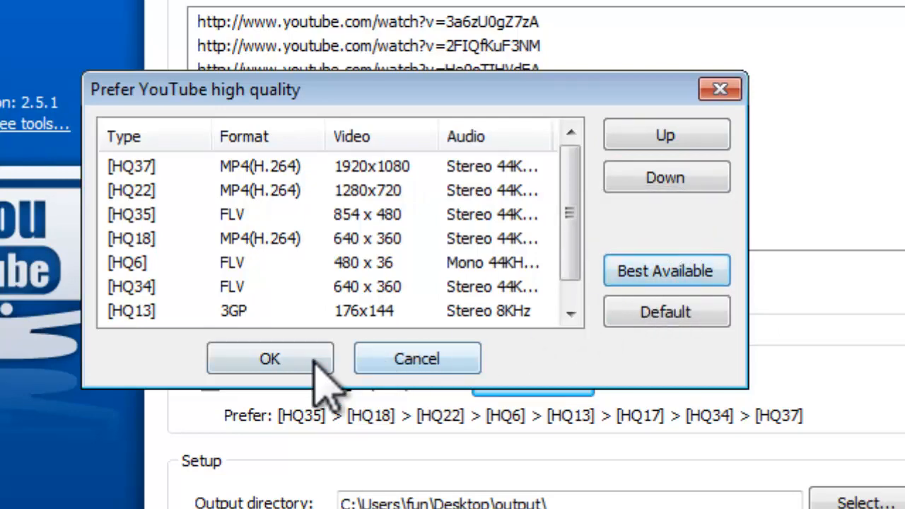
{"action": "left_click", "coordinate": [269, 359]}
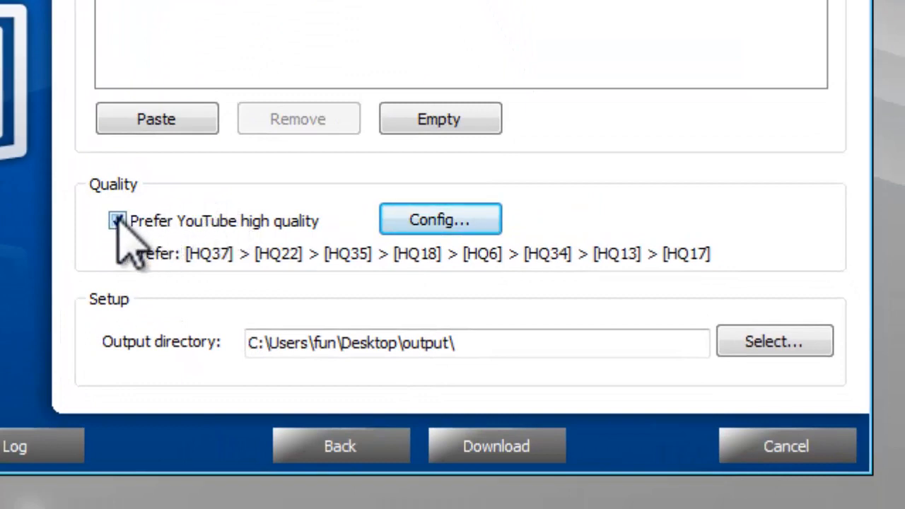
- Disable the high-quality preference, choose the Desktop output folder and download all four videos
{"action": "left_click", "coordinate": [117, 220]}
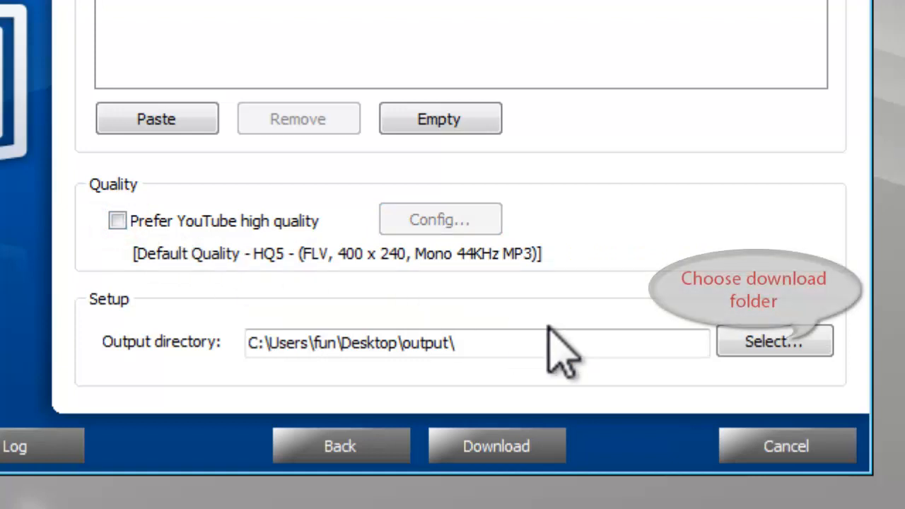
{"action": "left_click", "coordinate": [773, 341]}
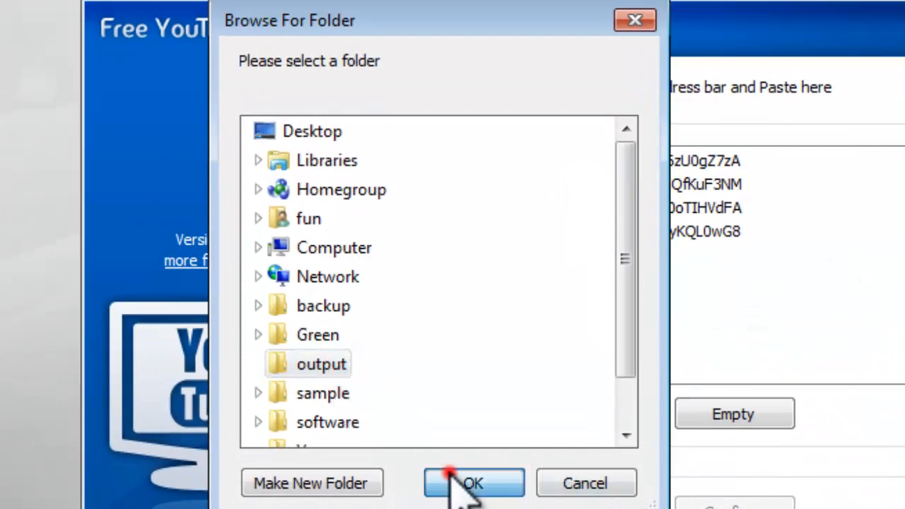
{"action": "left_click", "coordinate": [472, 483]}
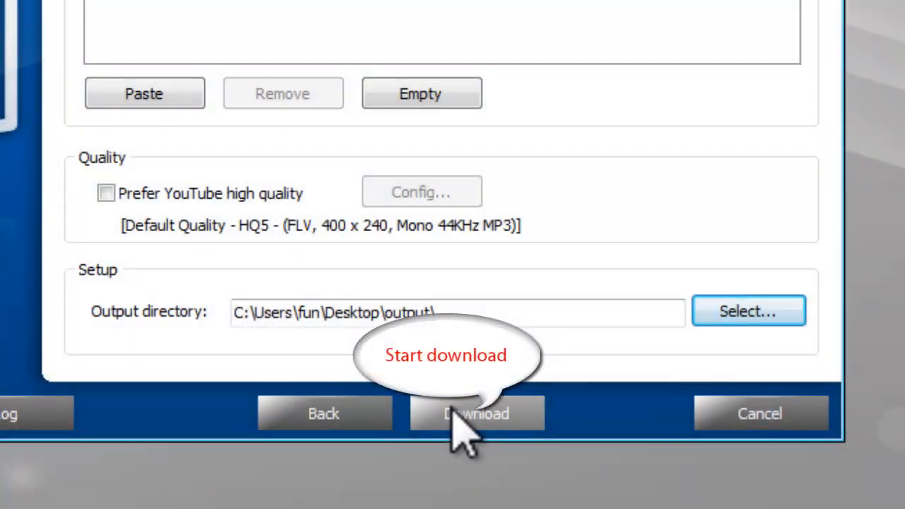
{"action": "left_click", "coordinate": [476, 413]}
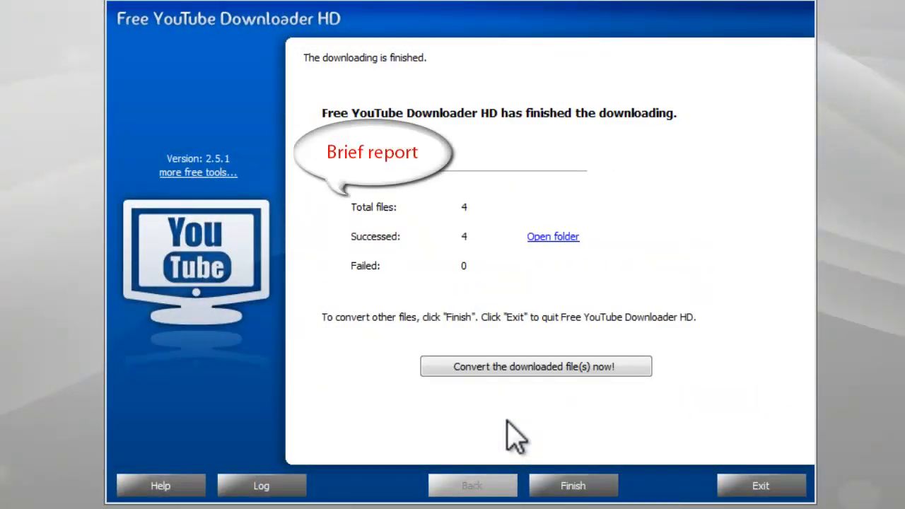
{"action": "mouse_move", "coordinate": [562, 268]}
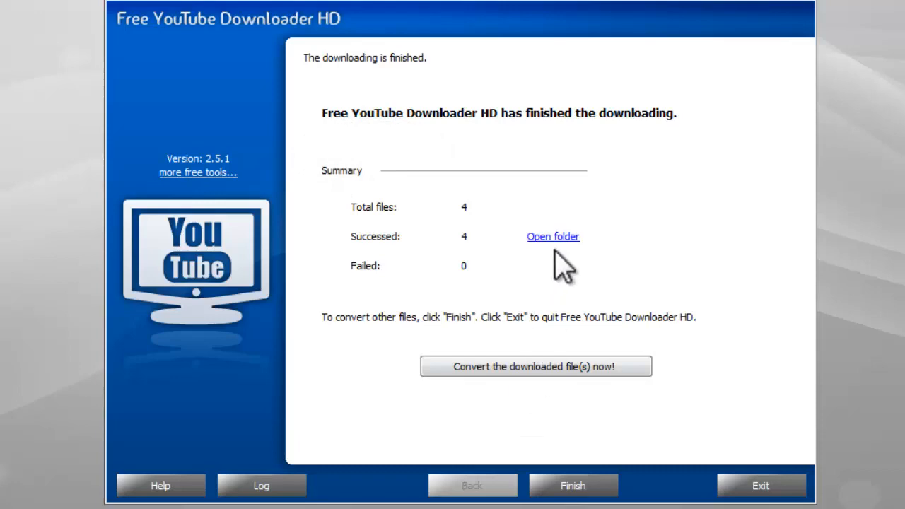
{"action": "mouse_move", "coordinate": [552, 236]}
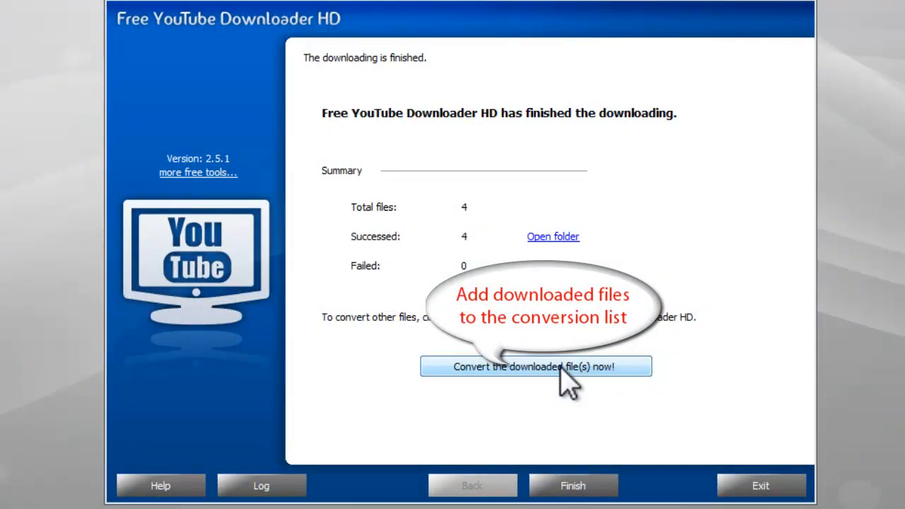
- Add the downloaded files to the conversion list and move the I Was Here video down to second
{"action": "left_click", "coordinate": [534, 366]}
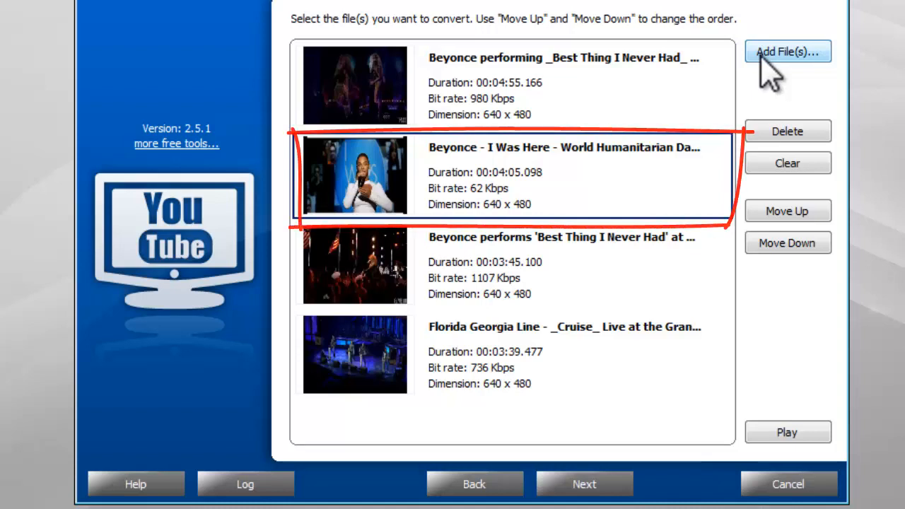
{"action": "mouse_move", "coordinate": [657, 172]}
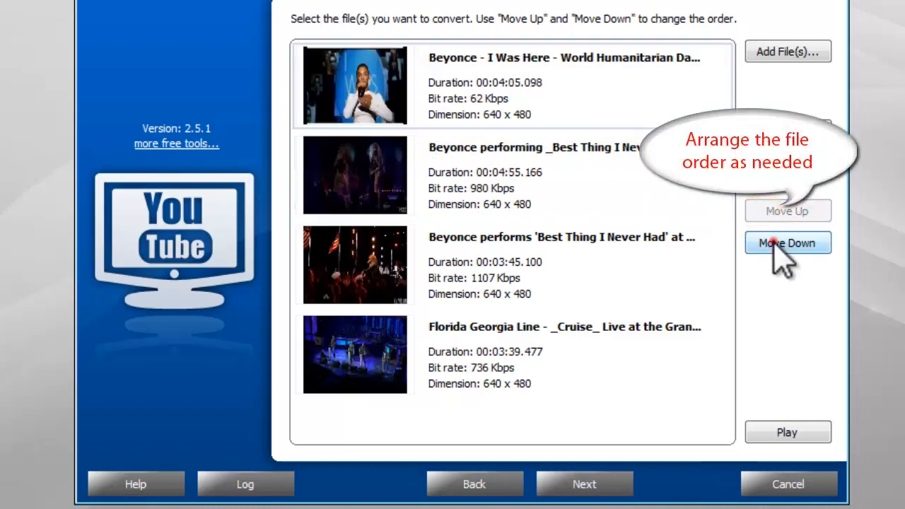
{"action": "left_click", "coordinate": [786, 244]}
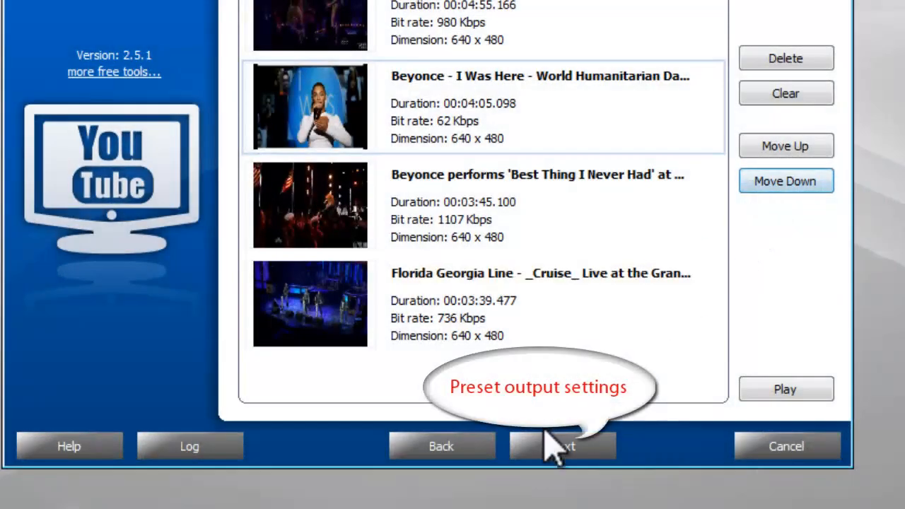
- Set the Desktop 'output folder' as the destination for converted files
{"action": "left_click", "coordinate": [563, 447]}
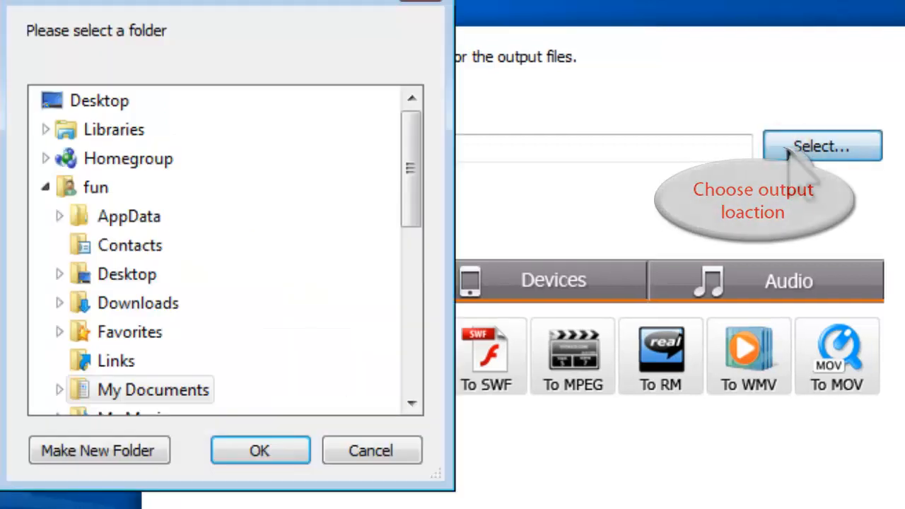
{"action": "left_click", "coordinate": [45, 187]}
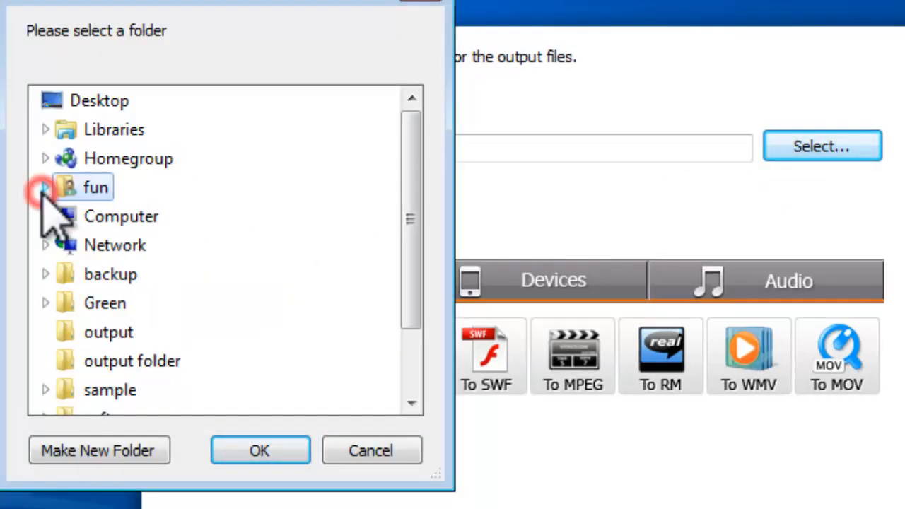
{"action": "left_click", "coordinate": [132, 360]}
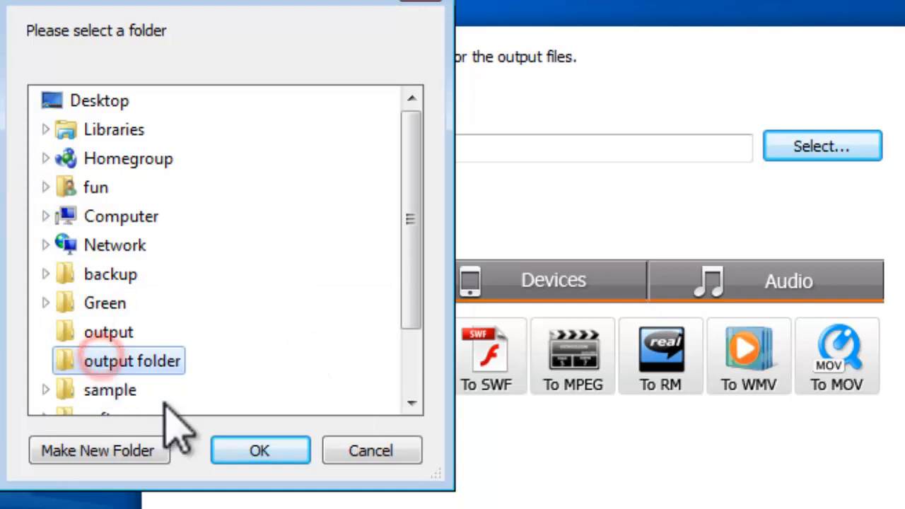
{"action": "left_click", "coordinate": [260, 449]}
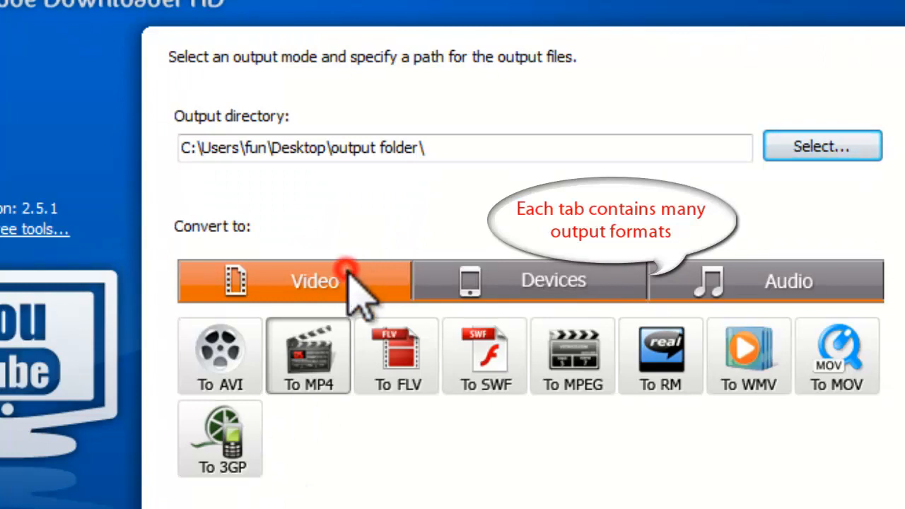
- Under Devices, target Android with the Android High Quality preset
{"action": "left_click", "coordinate": [551, 280]}
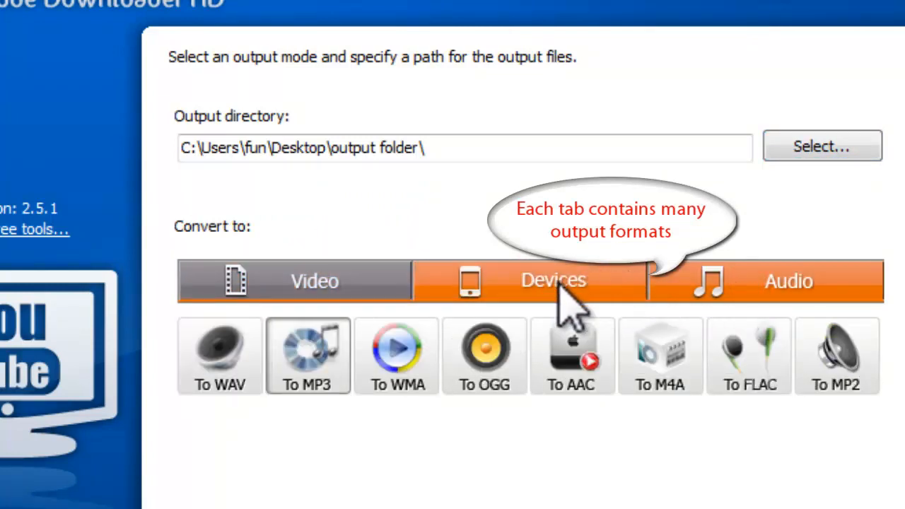
{"action": "left_click", "coordinate": [552, 280]}
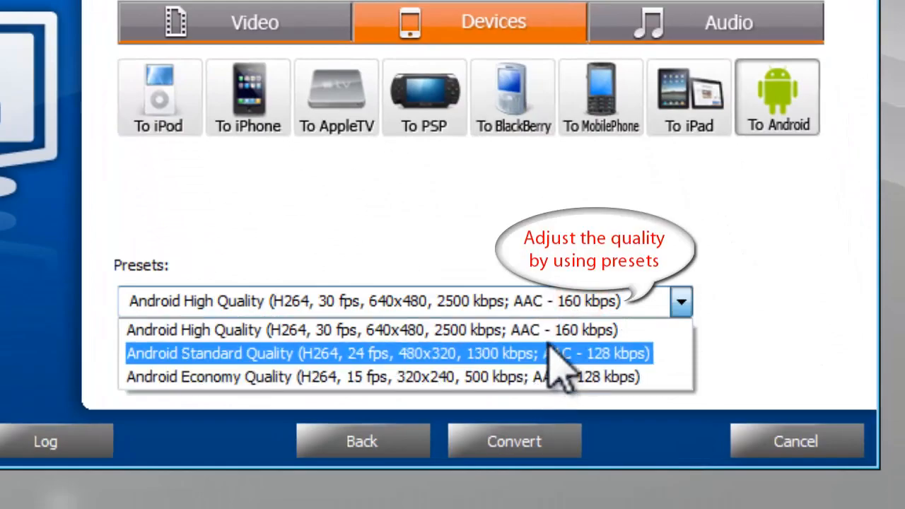
{"action": "left_click", "coordinate": [370, 329]}
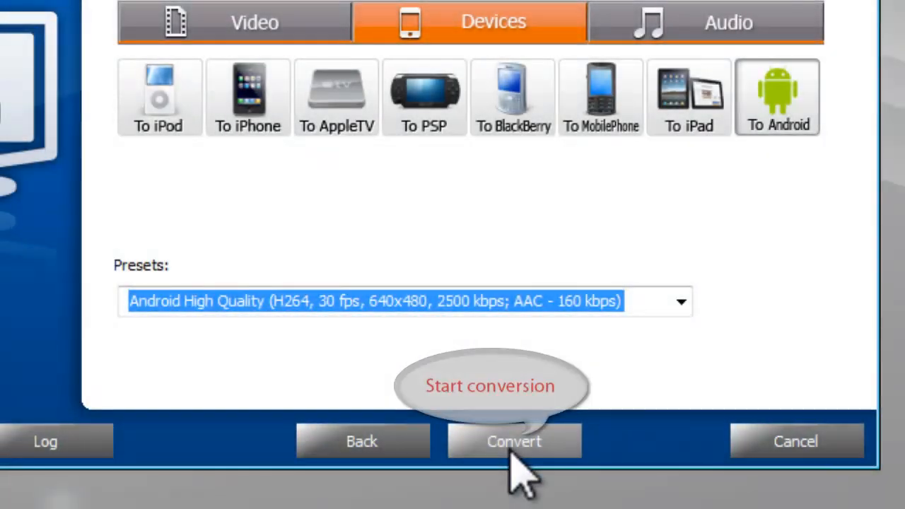
- Convert the four videos, finishing with four successes and no failures
{"action": "left_click", "coordinate": [514, 441]}
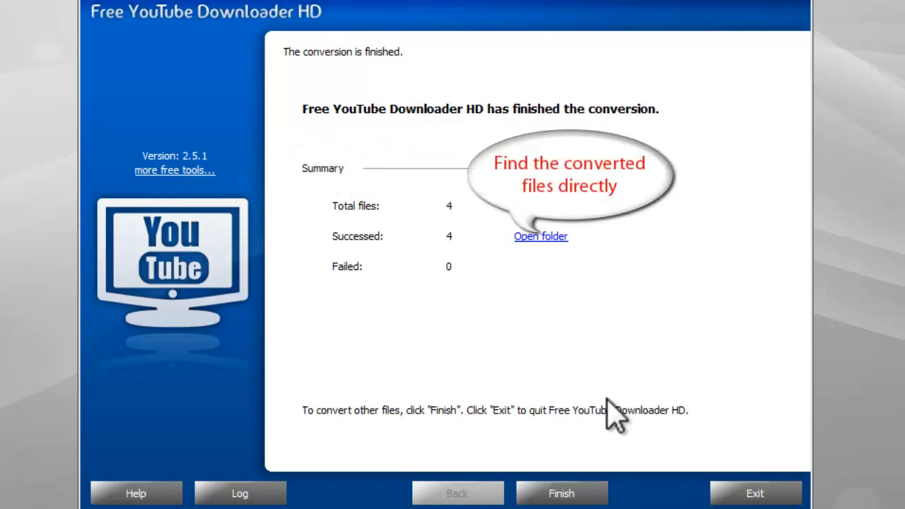
{"action": "left_click", "coordinate": [540, 236]}
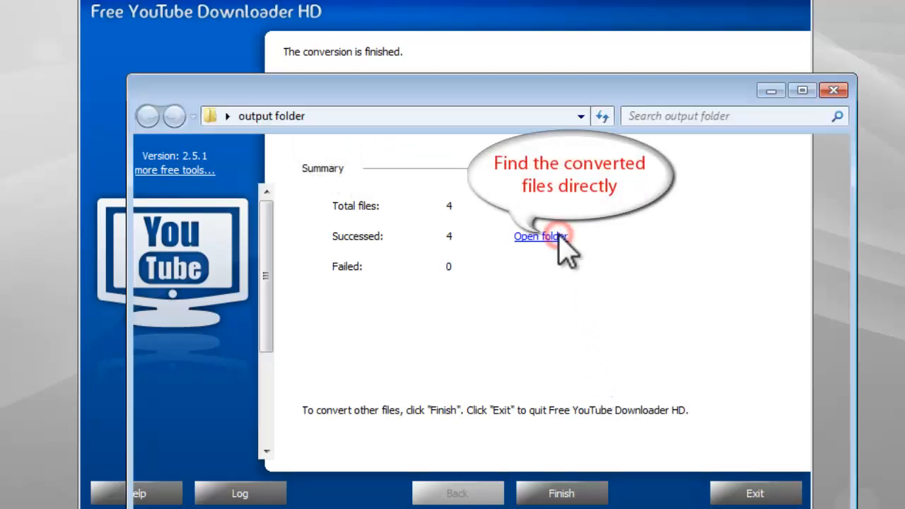
{"action": "left_click", "coordinate": [540, 236]}
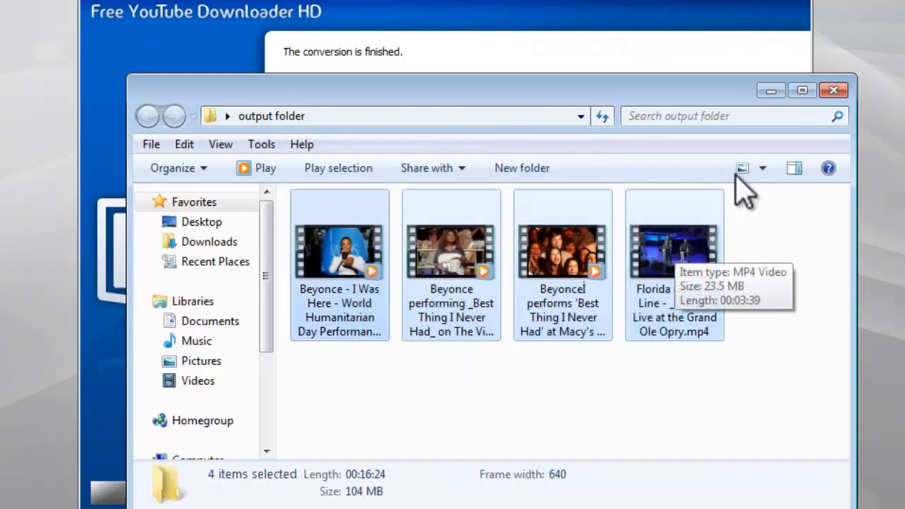
{"action": "left_click", "coordinate": [832, 90]}
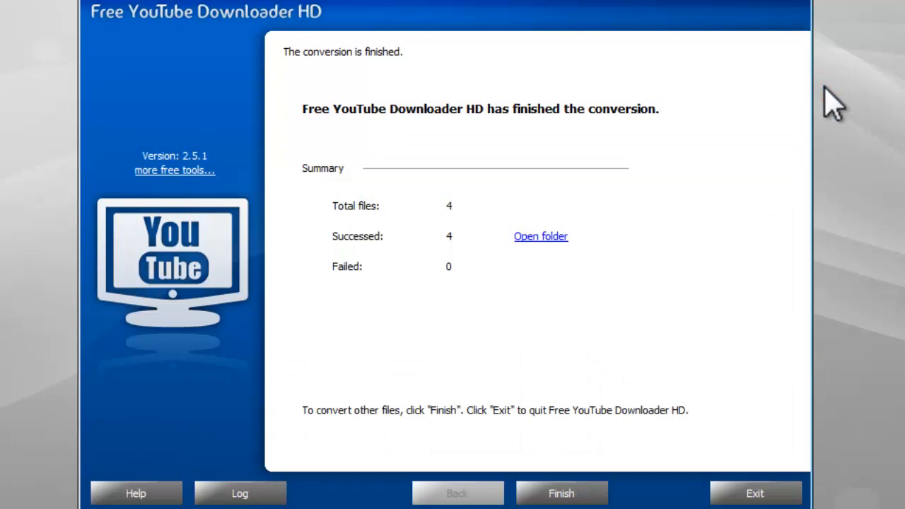